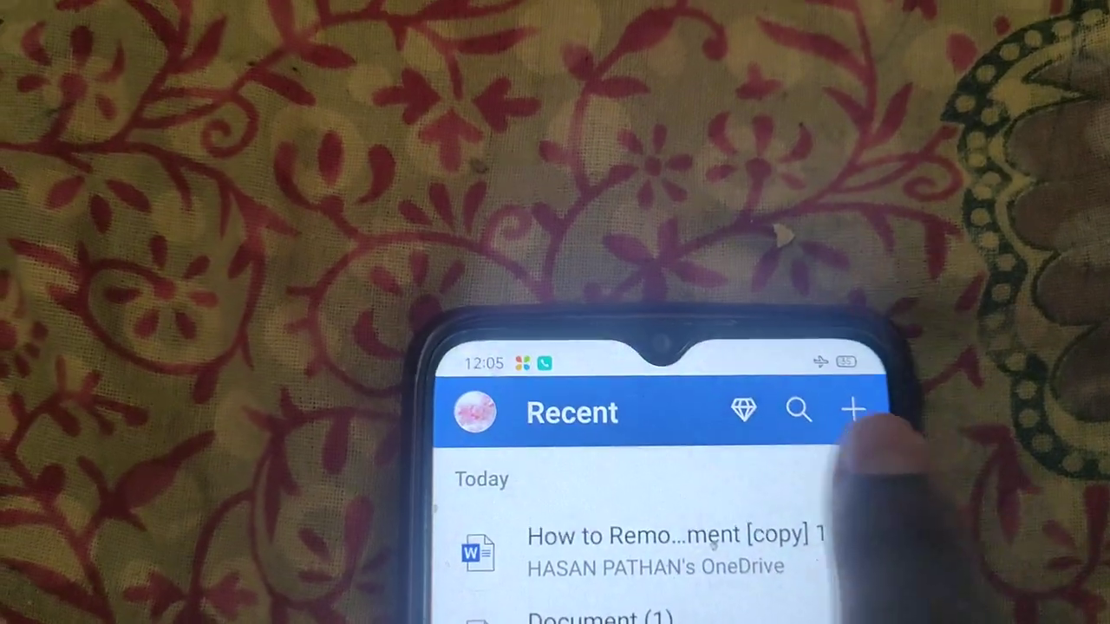
# Start a new document and browse the blank and template options saved to OneDrive - Personal.
pyautogui.click(852, 411)
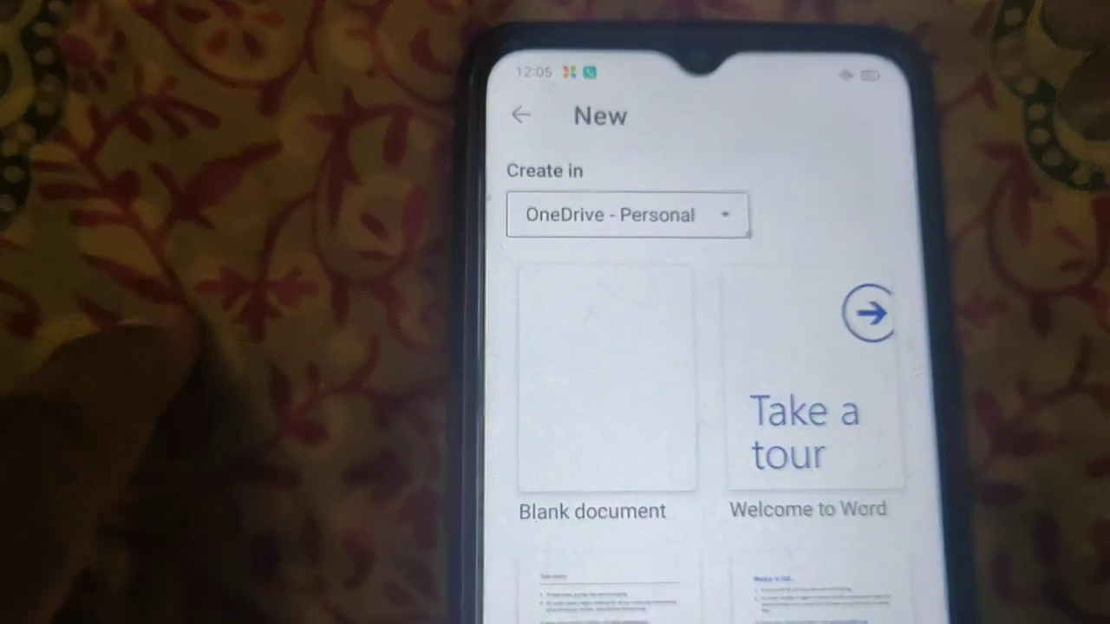
pyautogui.scroll(-3)
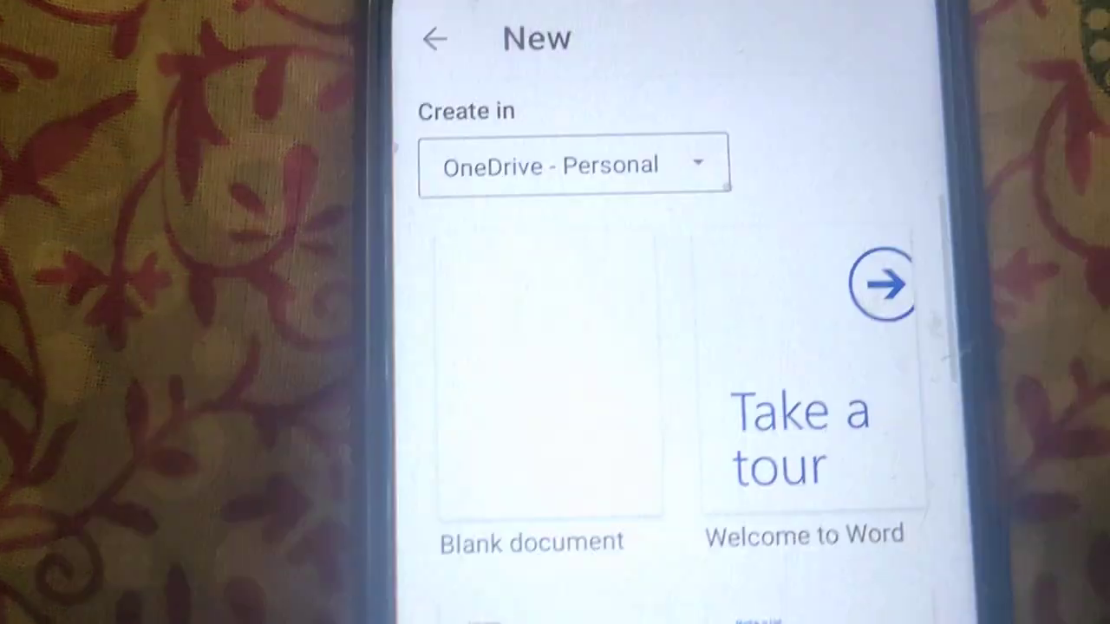
# Create the blank Document (2) and show its ribbon command categories.
pyautogui.click(547, 382)
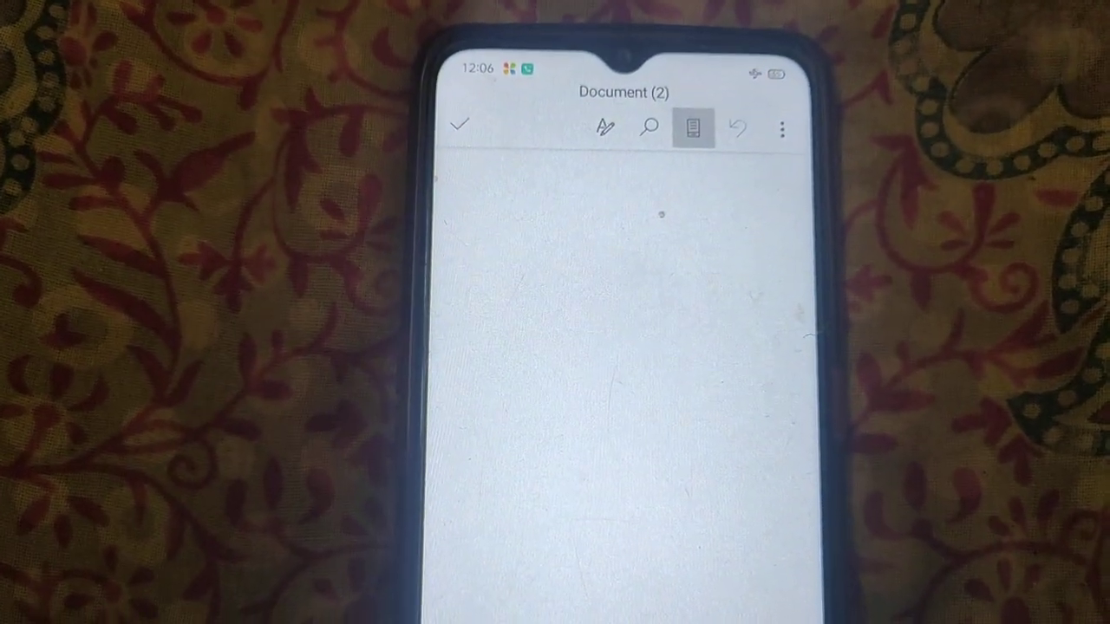
pyautogui.click(605, 128)
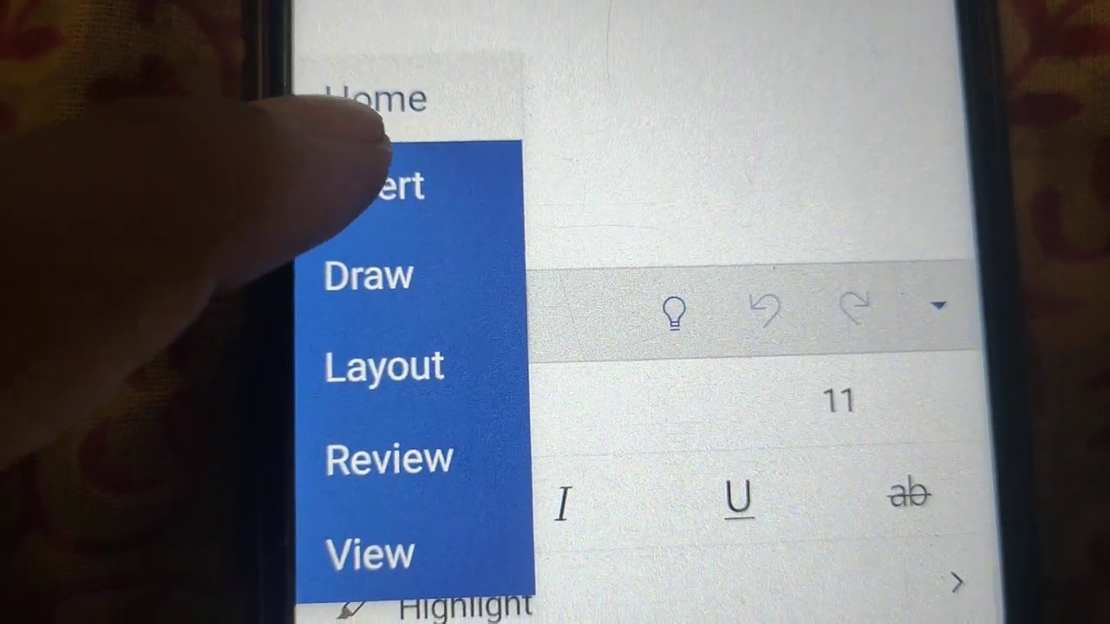
# Switch the ribbon to Insert, showing Blank Page, Scan Document and Table.
pyautogui.click(386, 186)
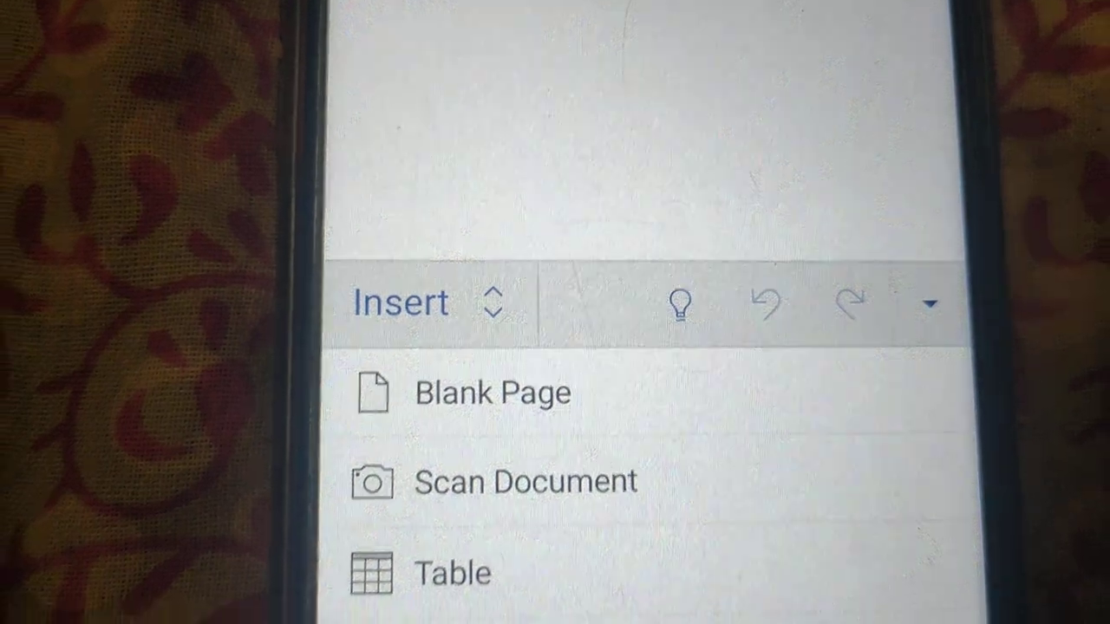